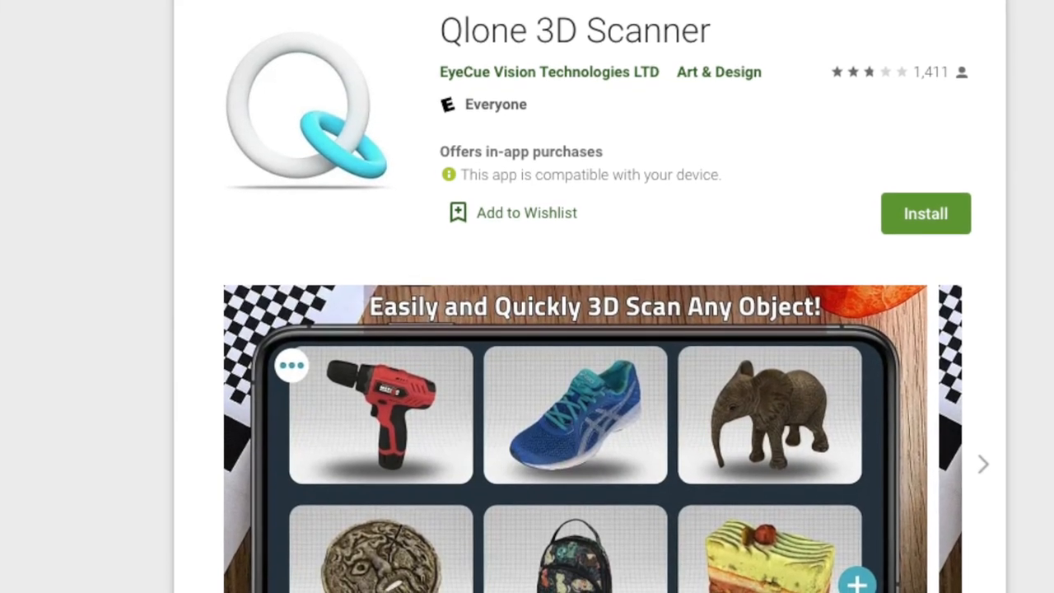
- Bring the New Qlone skull scan into edit mode and switch to editing its Shape
{"action": "scroll", "scroll_direction": "down", "scroll_amount": 3}
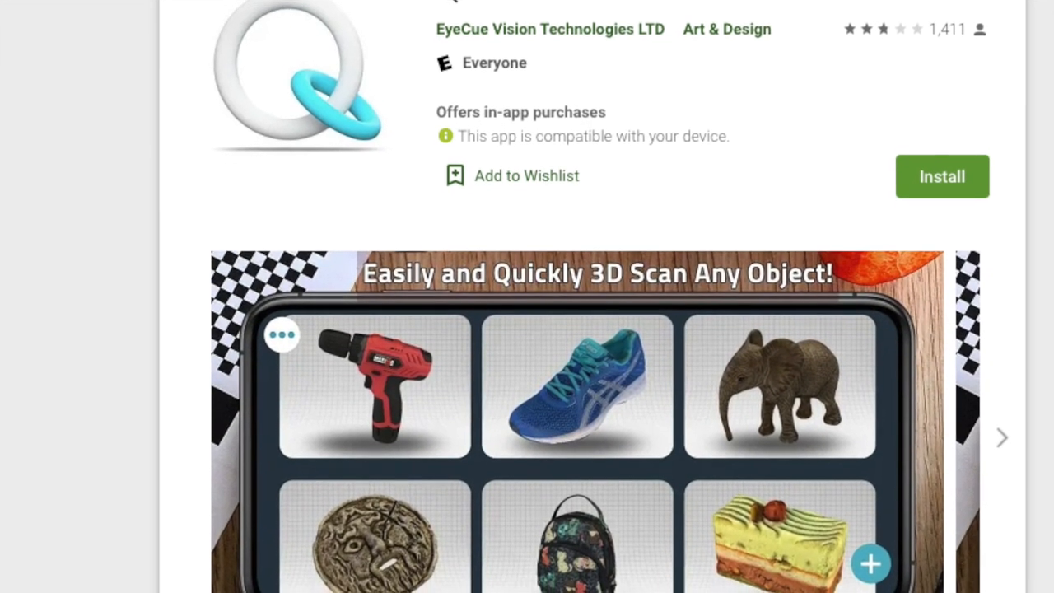
{"action": "scroll", "scroll_direction": "down", "scroll_amount": 3}
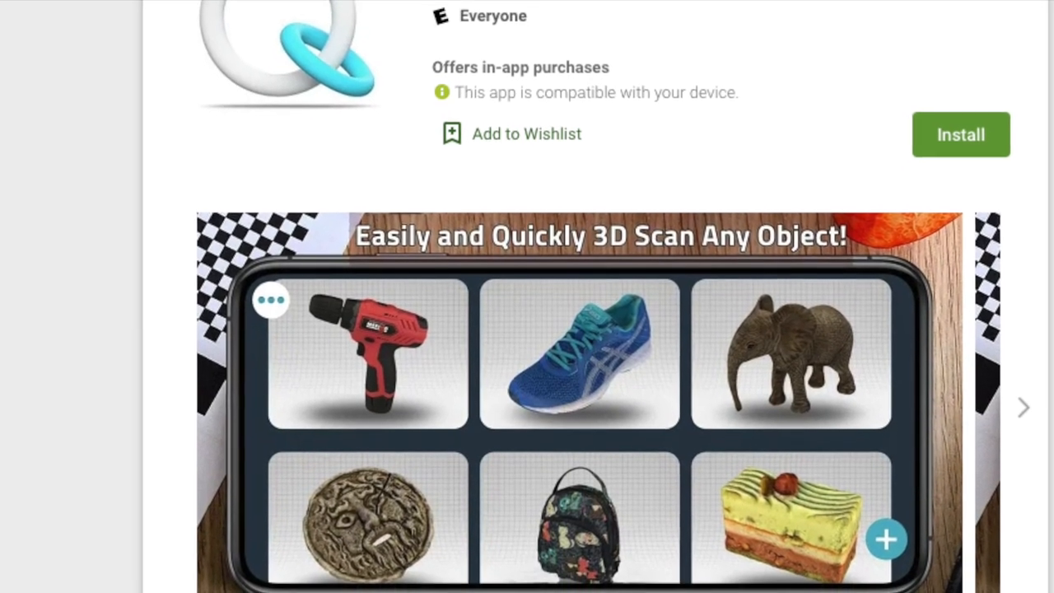
{"action": "scroll", "scroll_direction": "down", "scroll_amount": 3}
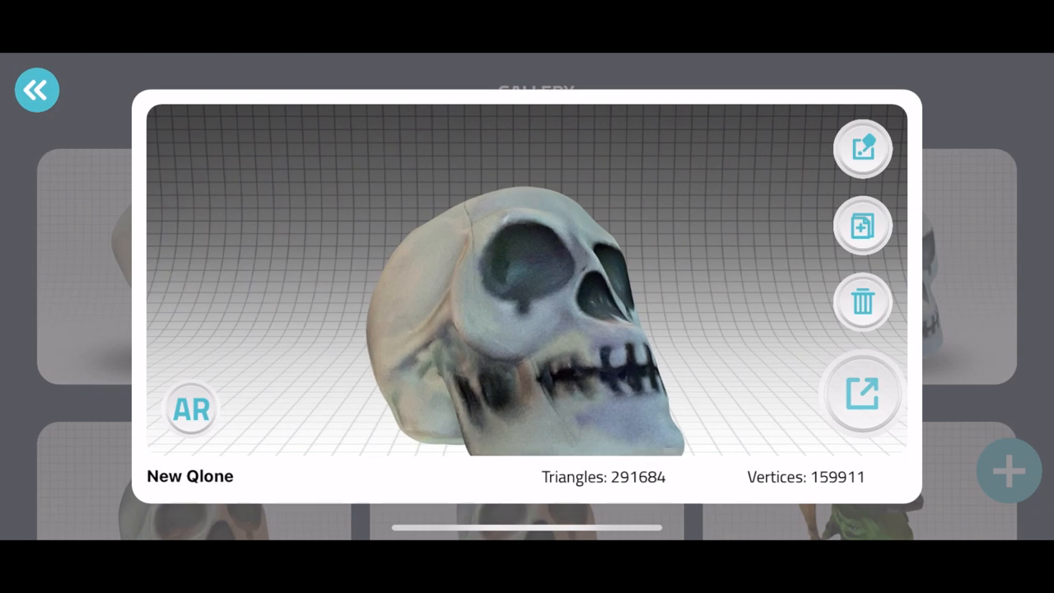
{"action": "left_click", "coordinate": [861, 149]}
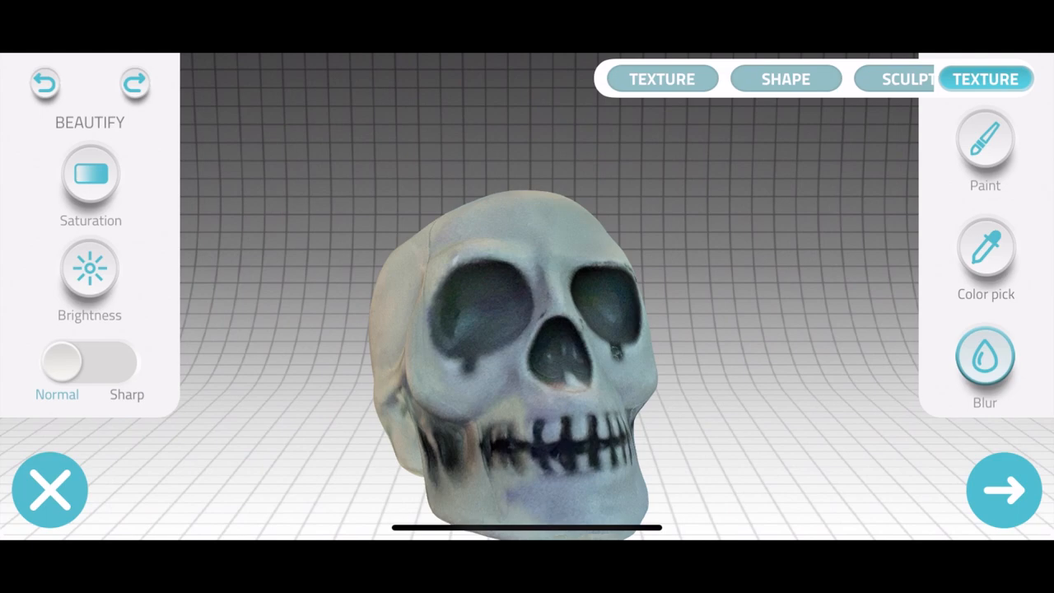
{"action": "left_click", "coordinate": [783, 79]}
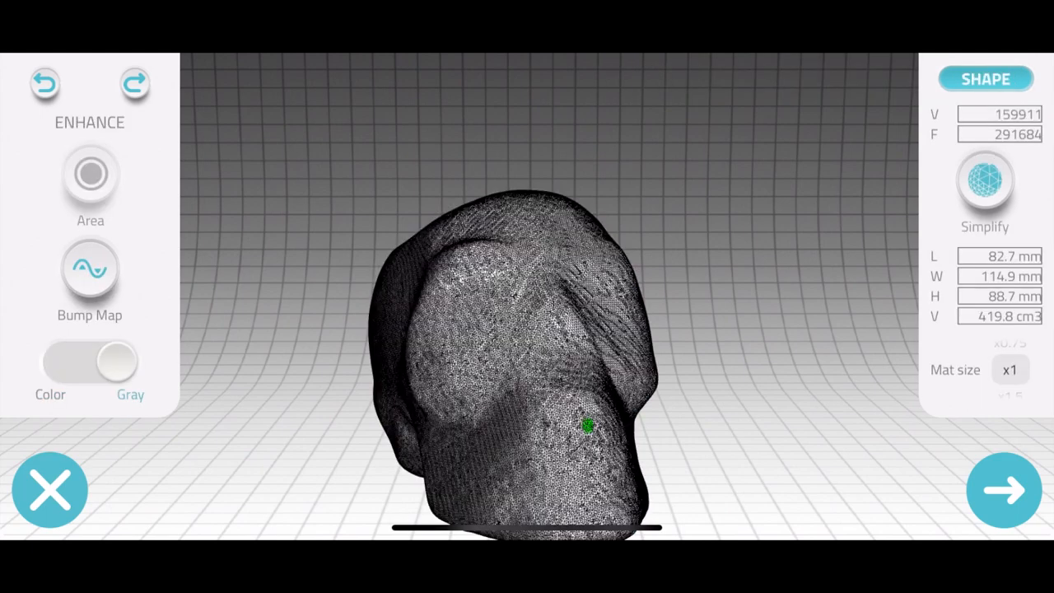
- Simplify the skull mesh to fewer polygons, then restore it to about 153,055 vertices
{"action": "left_click", "coordinate": [984, 179]}
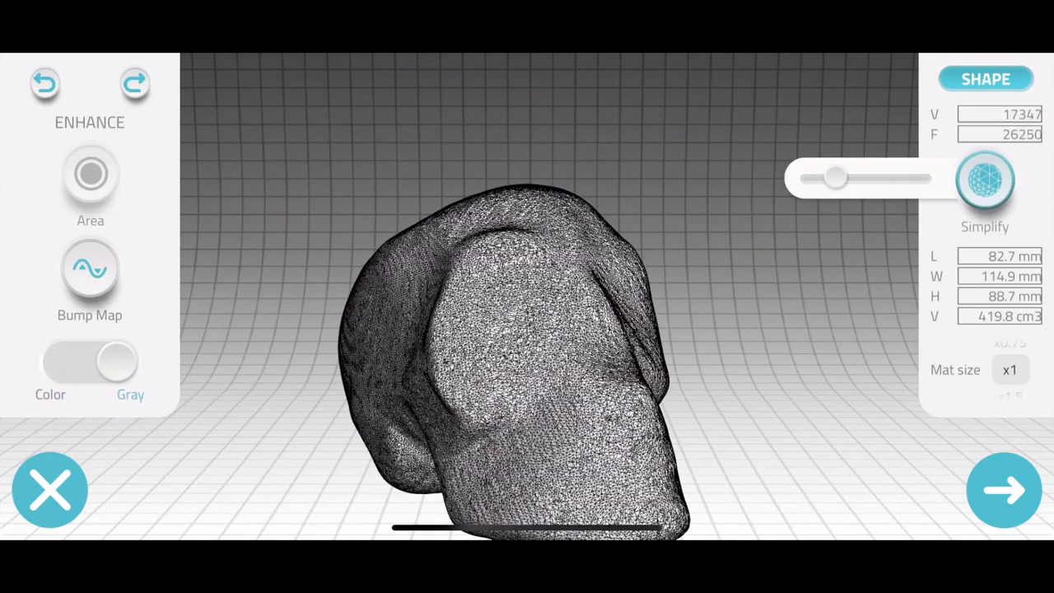
{"action": "left_click_drag", "start_coordinate": [838, 178], "coordinate": [810, 178]}
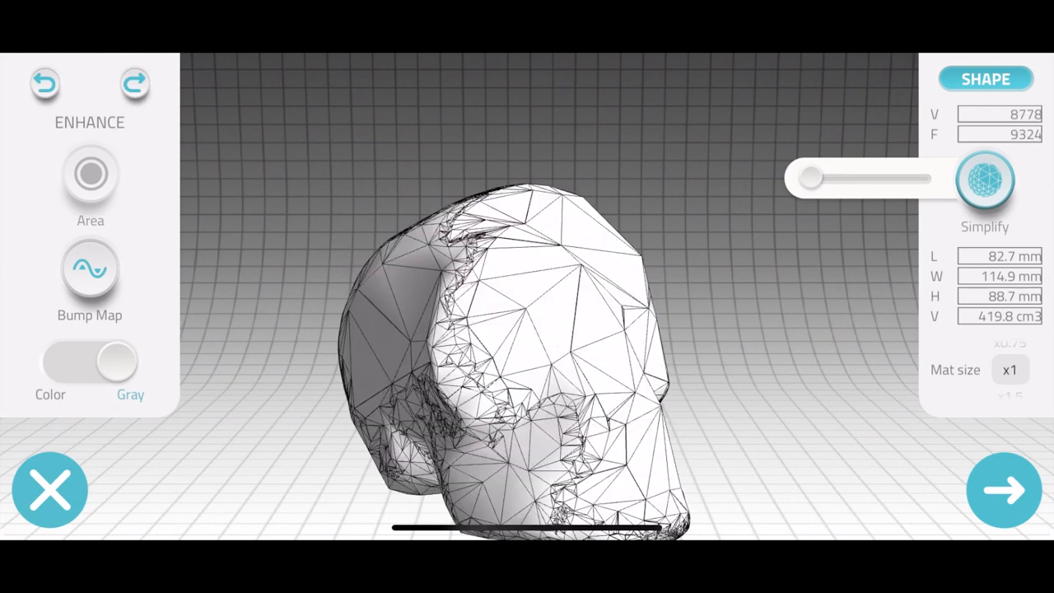
{"action": "left_click_drag", "start_coordinate": [810, 178], "coordinate": [919, 177]}
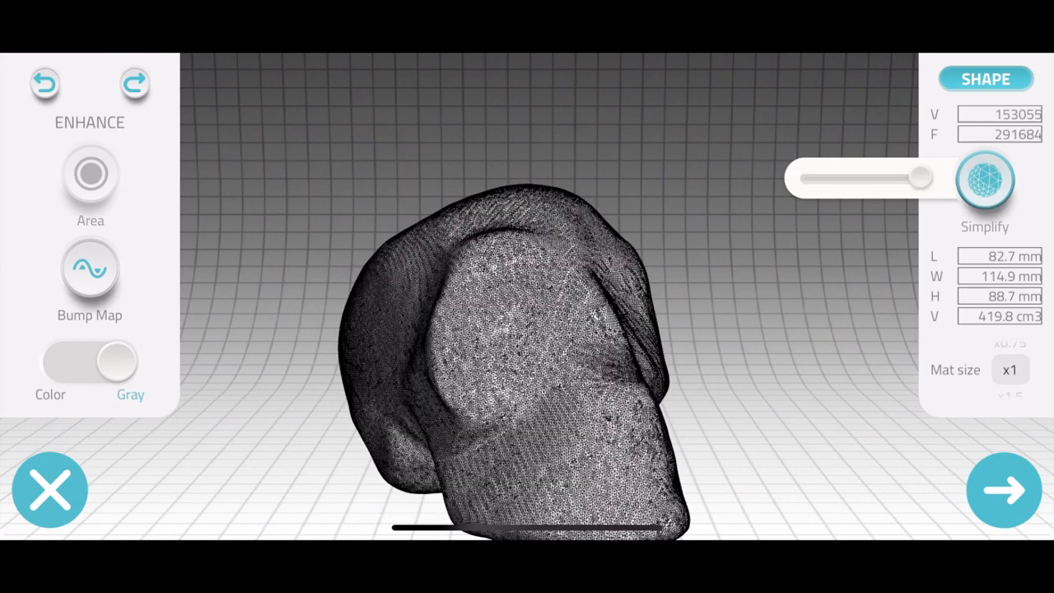
{"action": "left_click_drag", "start_coordinate": [919, 178], "coordinate": [803, 178]}
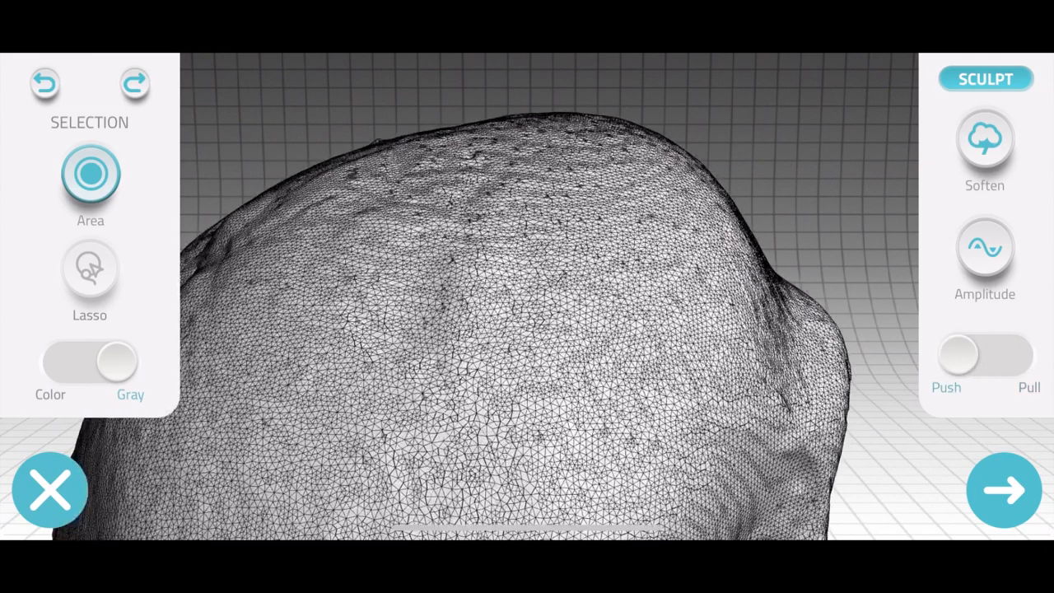
- Sculpt a selected area of the skull with the brush set to Pull instead of Push
{"action": "left_click", "coordinate": [1016, 354]}
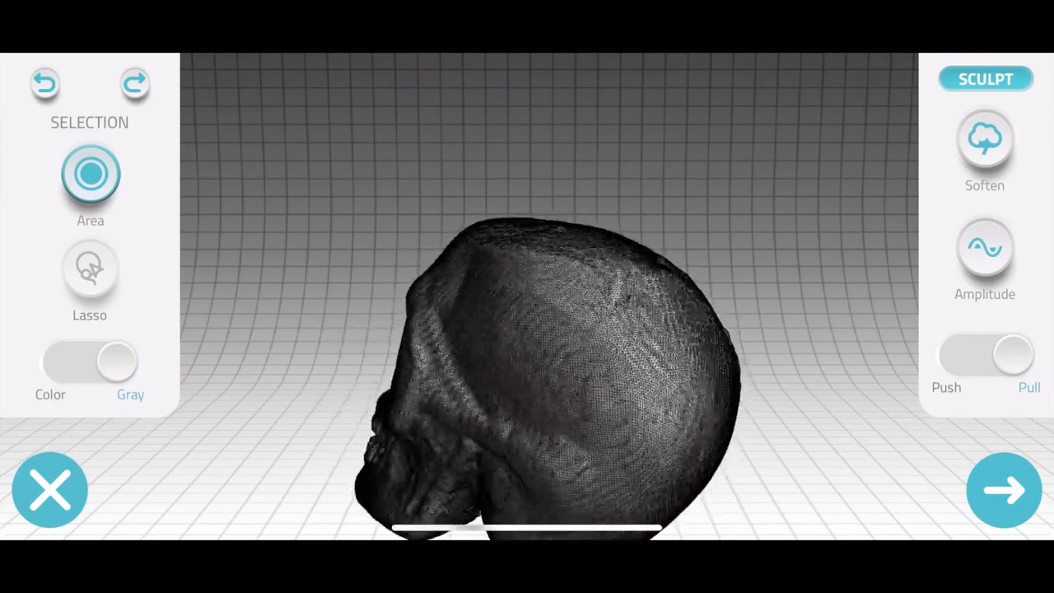
{"action": "left_click", "coordinate": [1003, 489]}
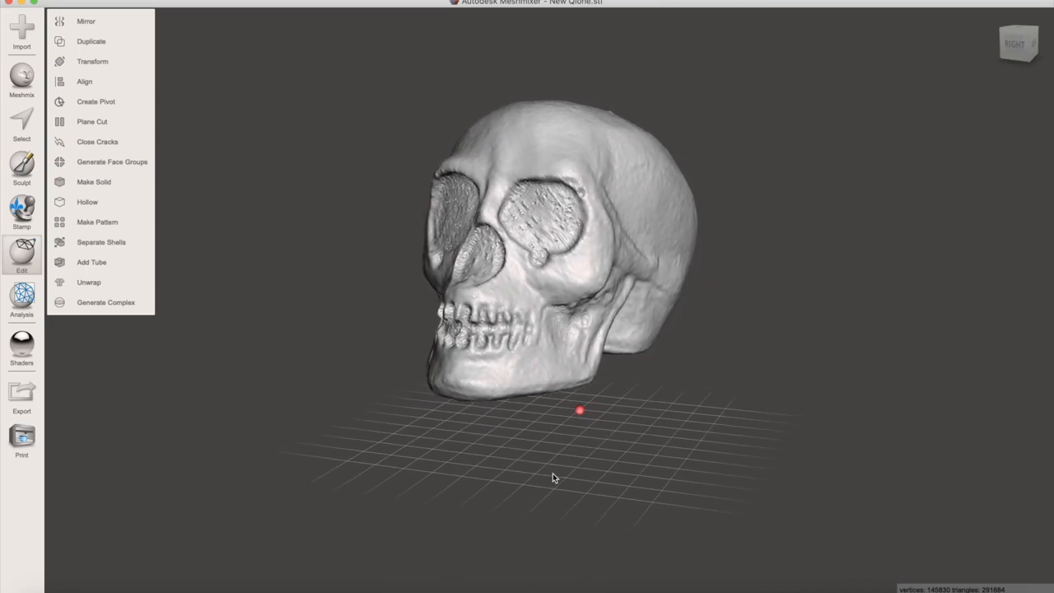
{"action": "left_click_drag", "start_coordinate": [553, 480], "coordinate": [641, 479]}
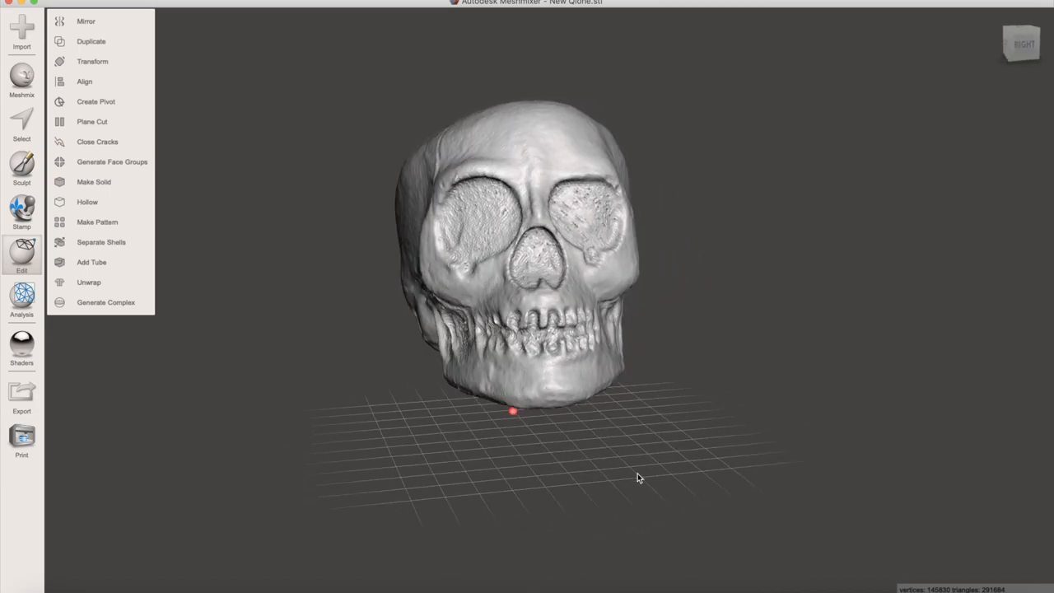
{"action": "left_click_drag", "start_coordinate": [639, 477], "coordinate": [648, 455]}
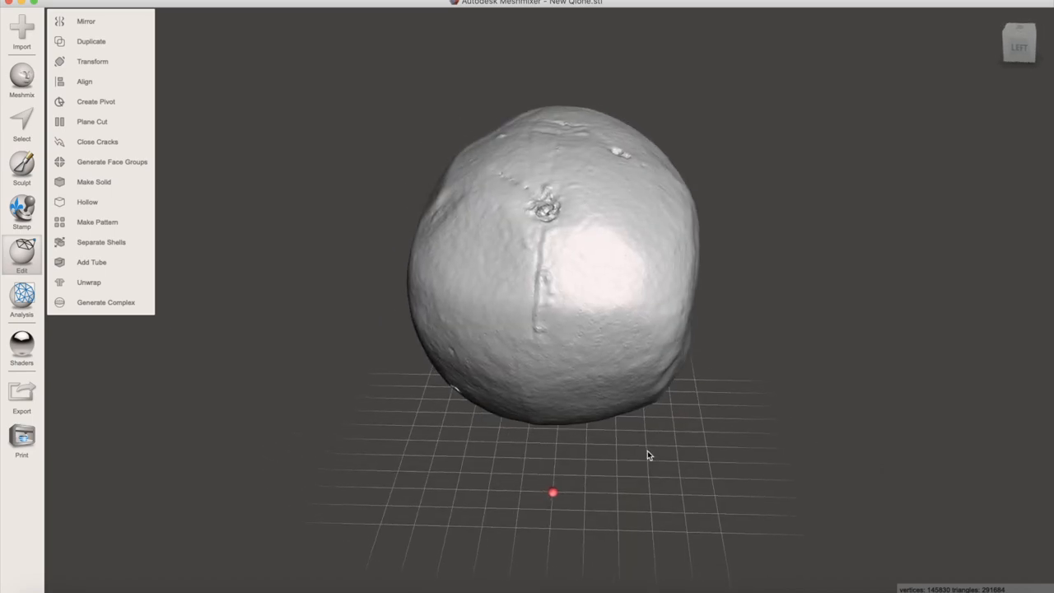
{"action": "left_click_drag", "start_coordinate": [650, 454], "coordinate": [504, 344]}
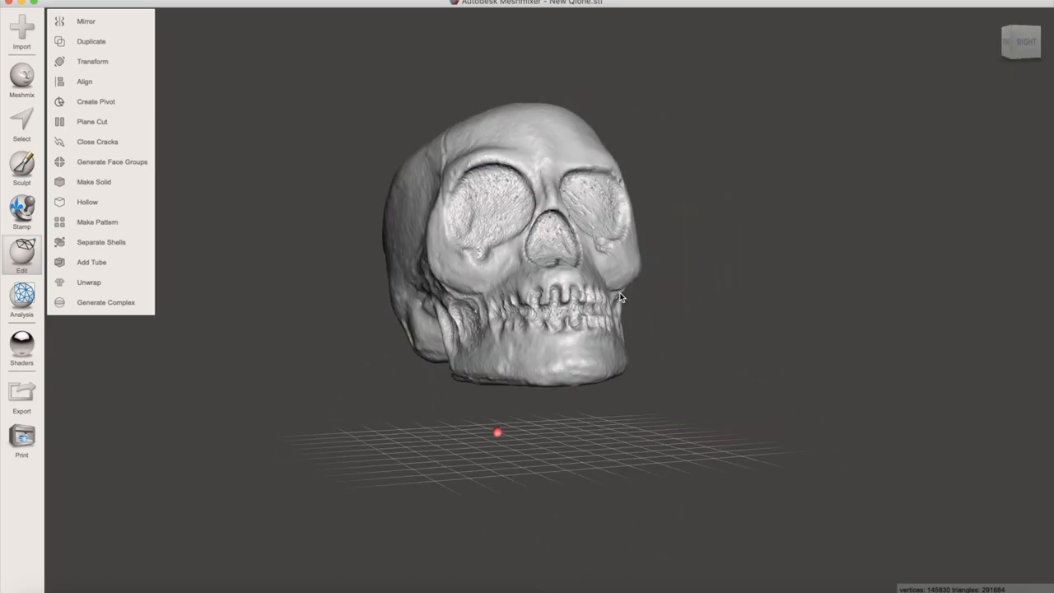
{"action": "left_click", "coordinate": [92, 122]}
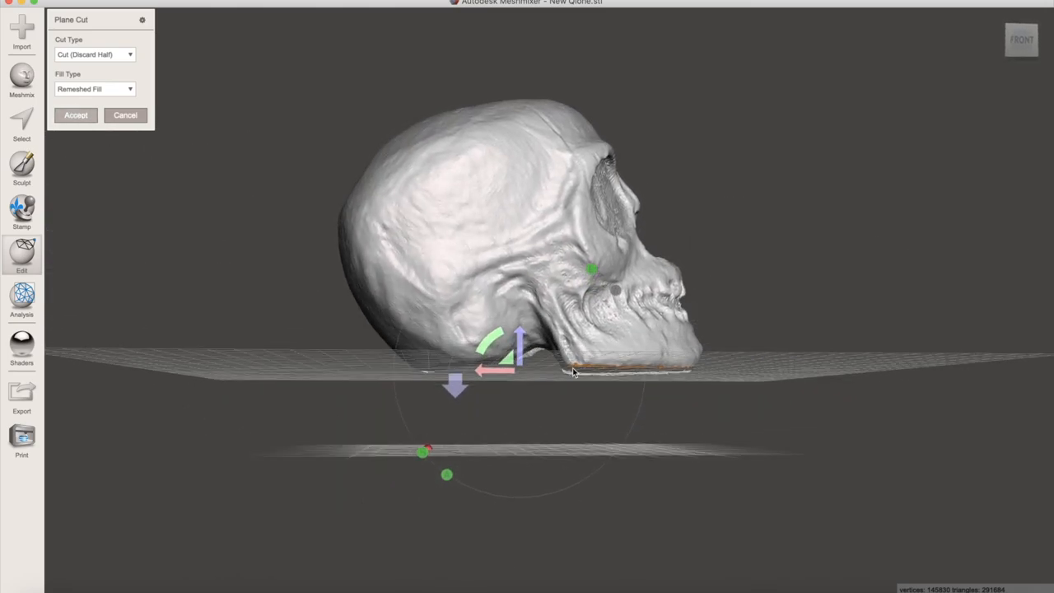
- Accept the Plane Cut with Remeshed Fill so the skull has a flat base under the jaw
{"action": "left_click", "coordinate": [76, 115]}
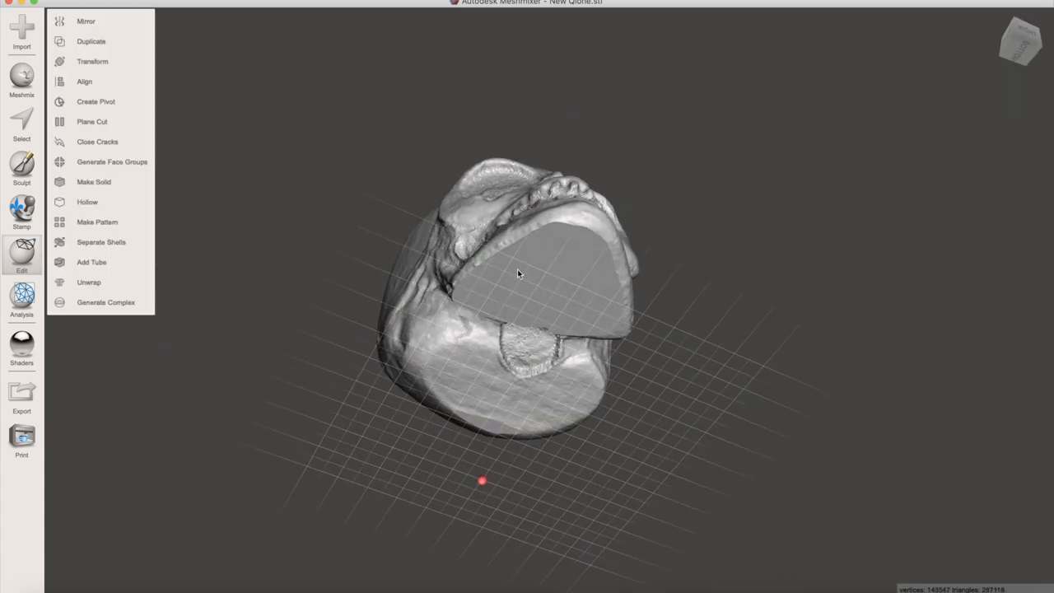
{"action": "left_click_drag", "start_coordinate": [518, 274], "coordinate": [465, 422]}
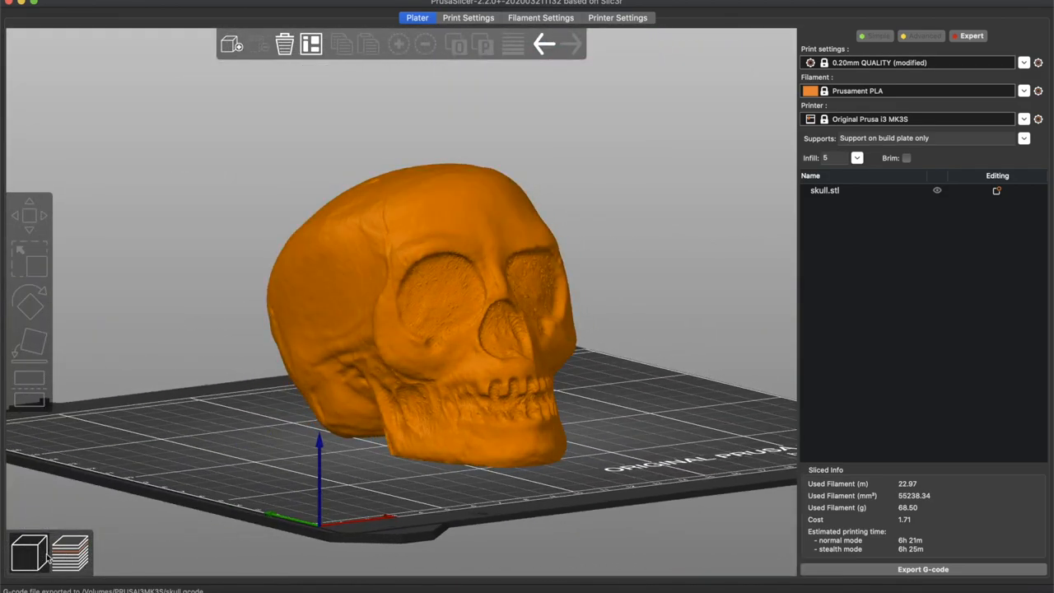
- Preview the sliced skull, checking the lowest support layers and then the full print
{"action": "left_click", "coordinate": [69, 551]}
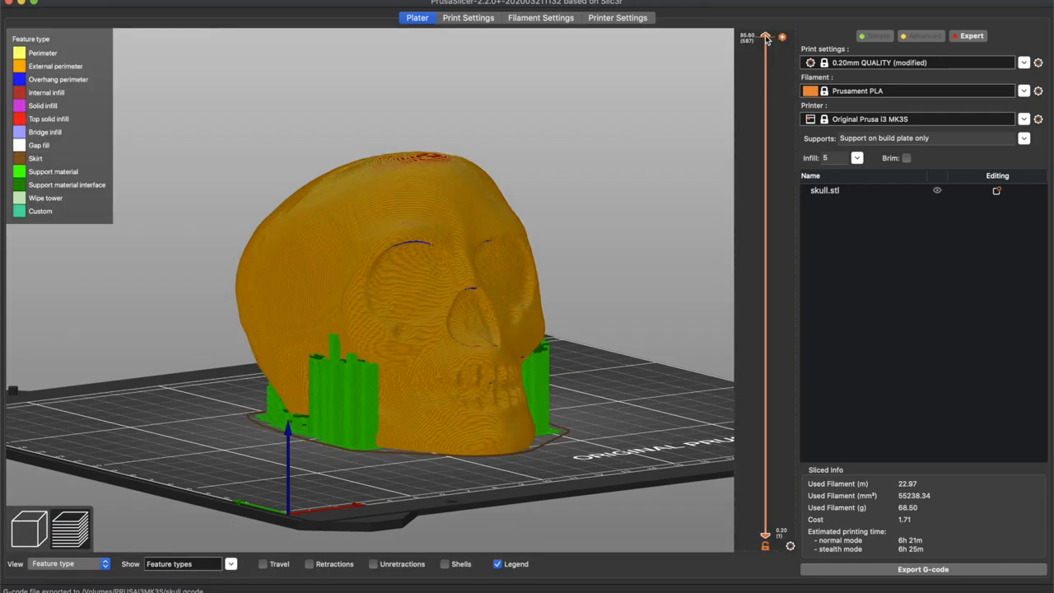
{"action": "left_click_drag", "start_coordinate": [764, 40], "coordinate": [764, 527]}
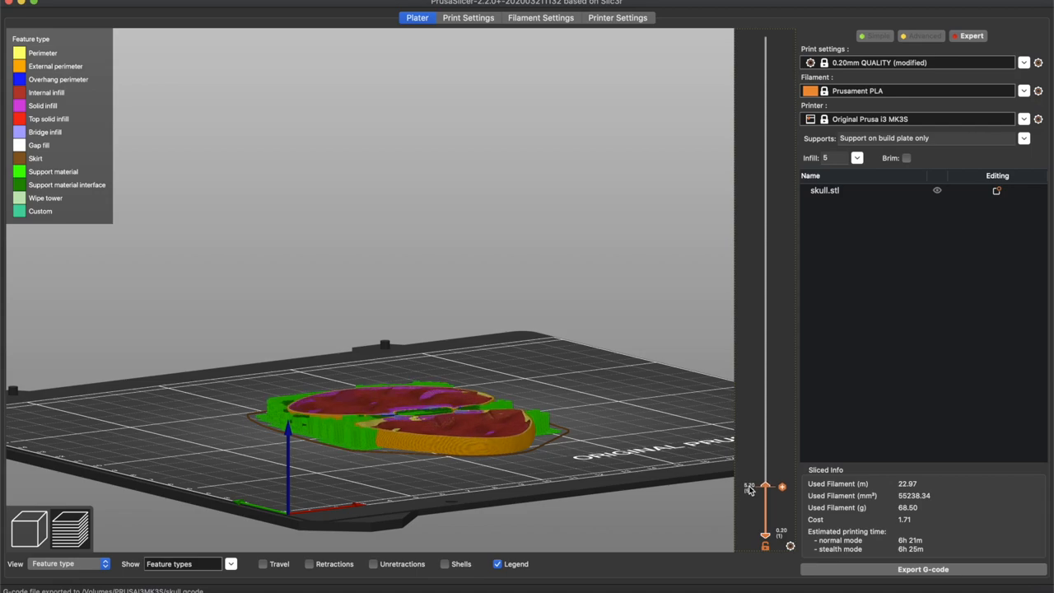
{"action": "left_click_drag", "start_coordinate": [766, 486], "coordinate": [766, 37]}
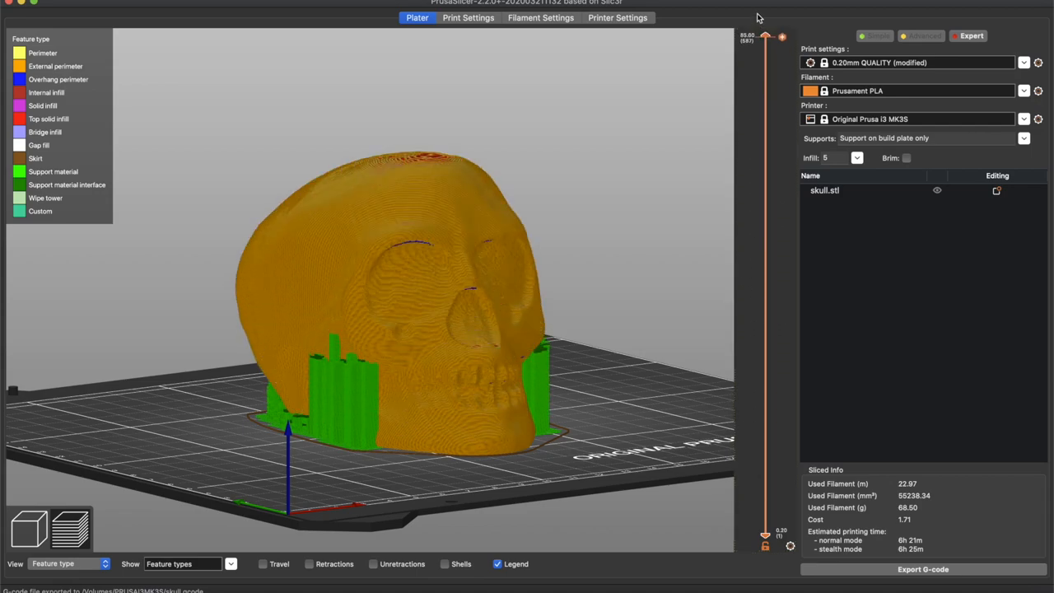